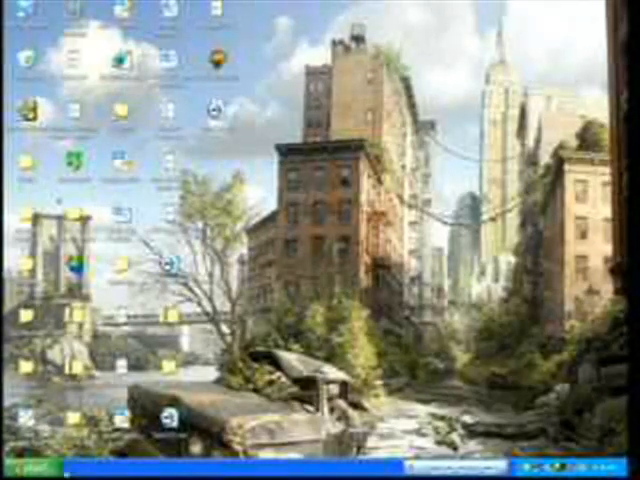
Launch the Train Simulator Editors & Tools shortcut to bring up its license agreement.
left_click(25, 467)
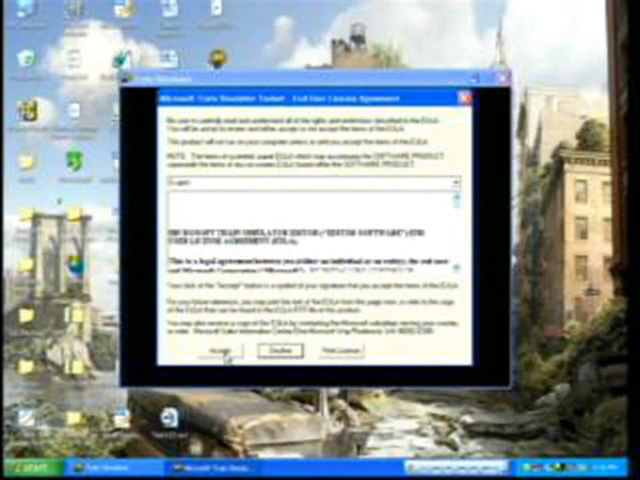
left_click(204, 350)
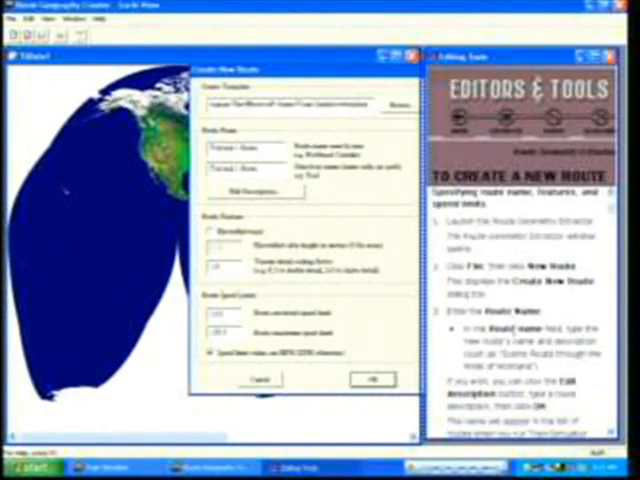
Confirm the Create New Route dialog with the entered route name and directory.
scroll("down", 3)
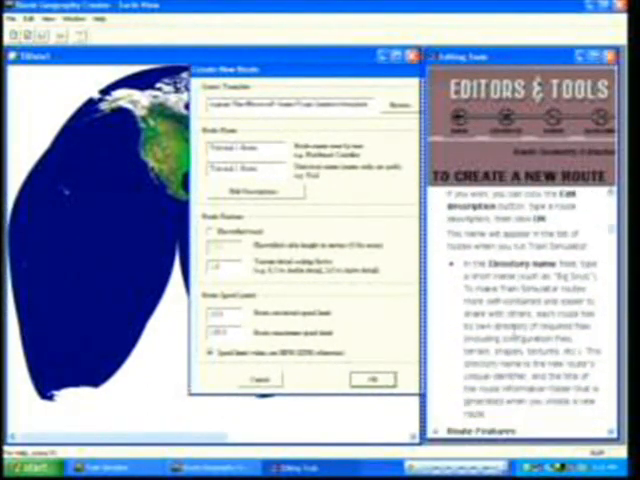
left_click(368, 379)
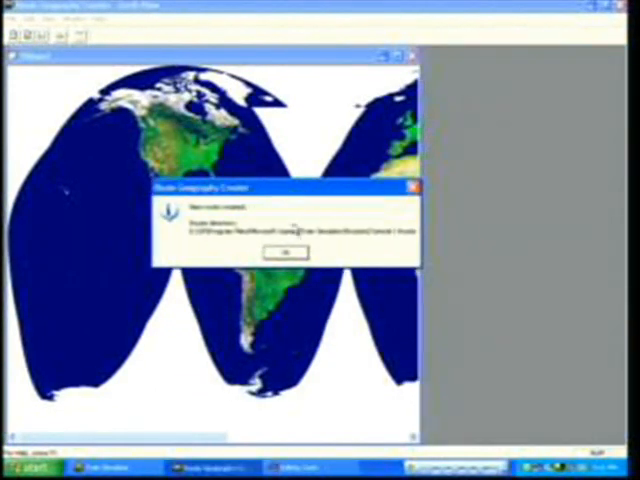
Dismiss the route-created confirmation to reach the route chooser.
left_click(283, 248)
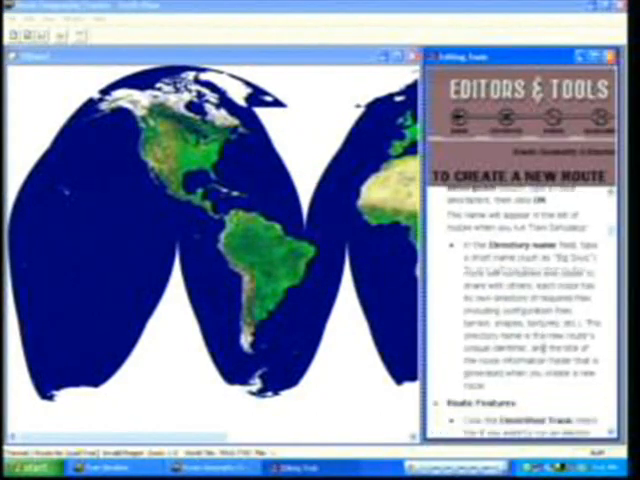
scroll("down", 3)
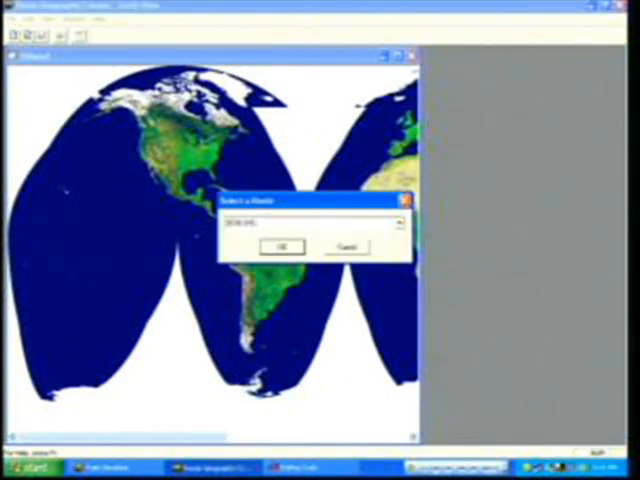
Select the new route and create a New Quad Tree on the world map.
left_click(398, 222)
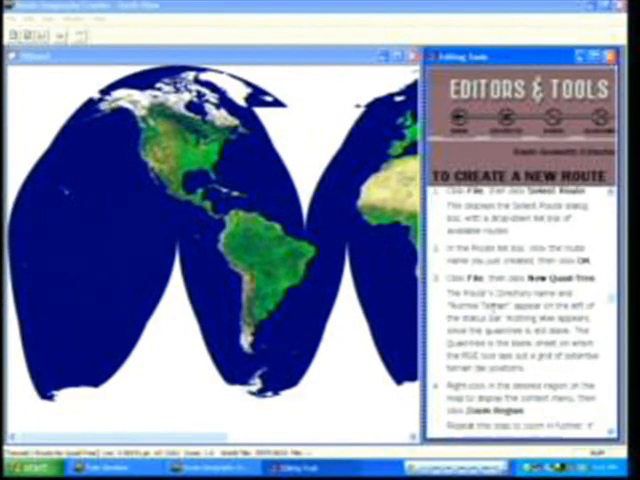
left_click(12, 18)
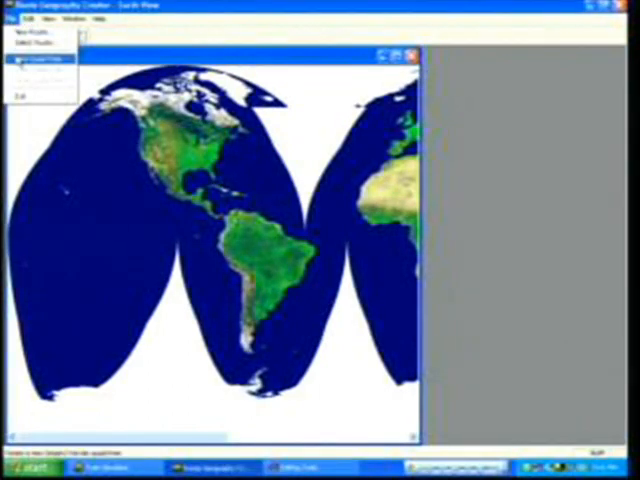
left_click(40, 58)
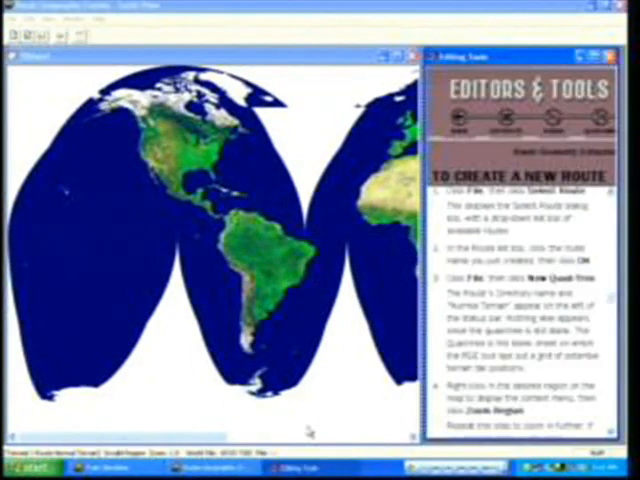
scroll("down", 3)
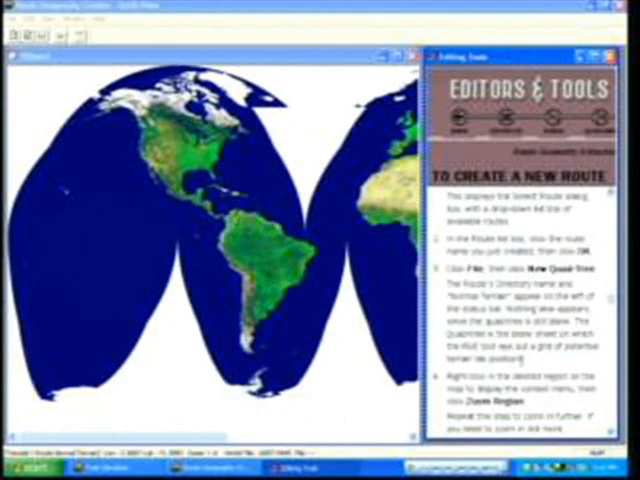